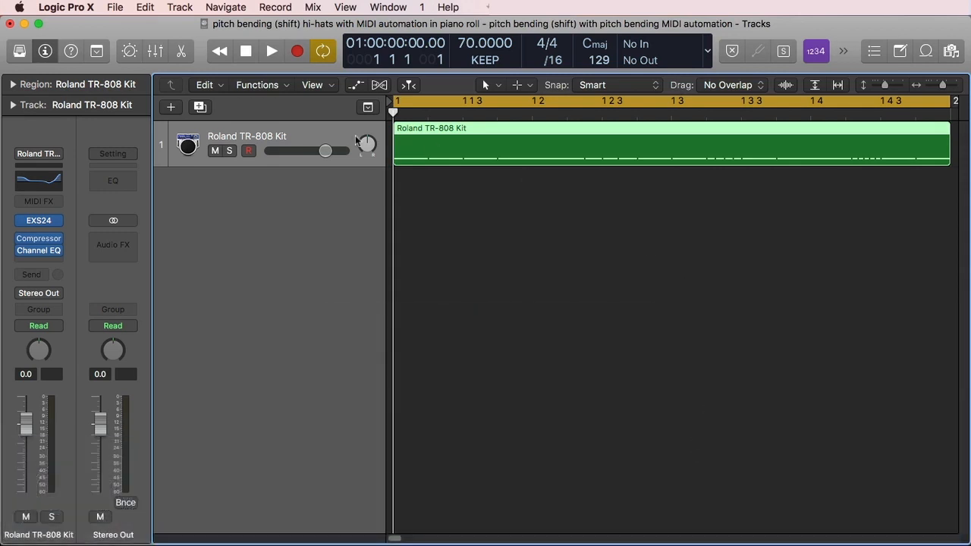
mouse_move(461, 167)
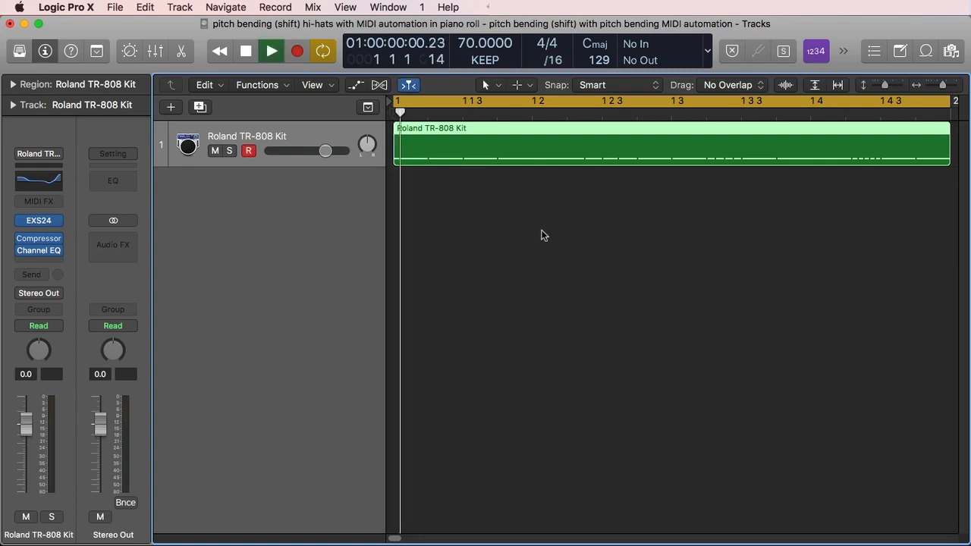
Open the Roland TR-808 Kit hi-hat region in the Piano Roll editor.
left_click(272, 51)
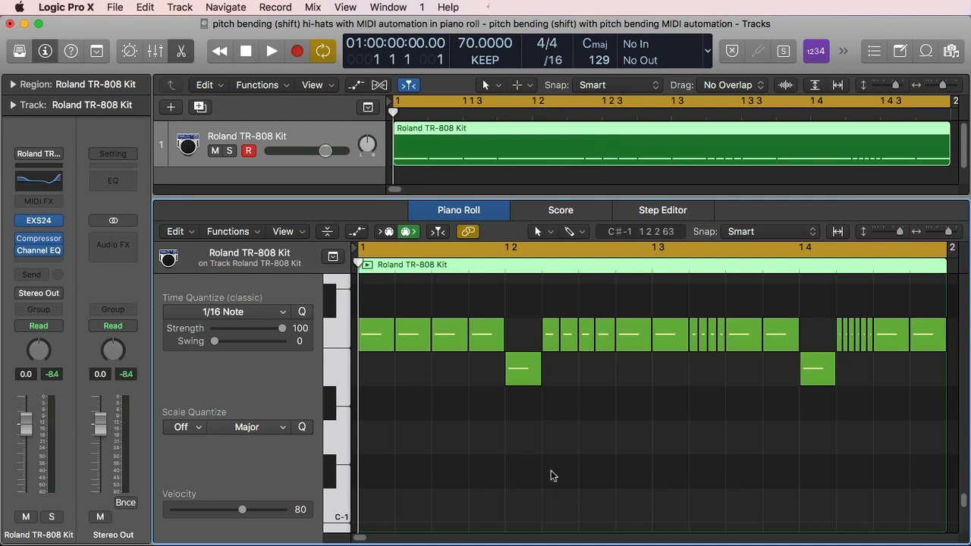
Reveal the Piano Roll automation lane and set its parameter to Channel 1 Pitch Bend.
left_click(357, 231)
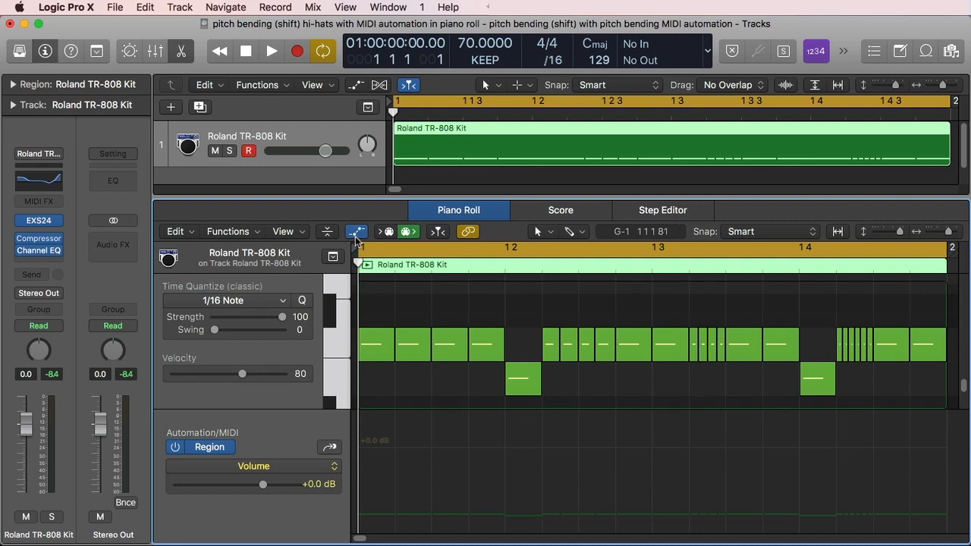
mouse_move(356, 232)
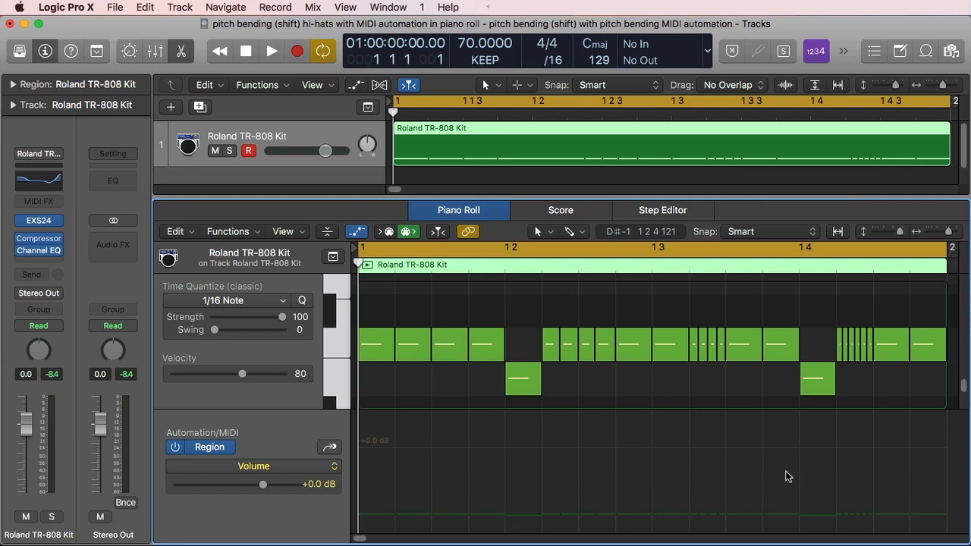
mouse_move(622, 459)
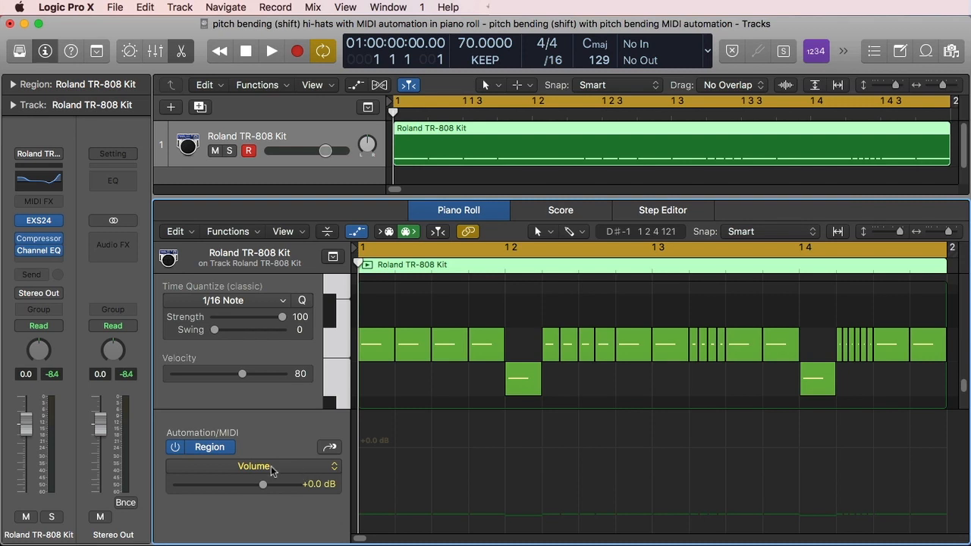
mouse_move(330, 473)
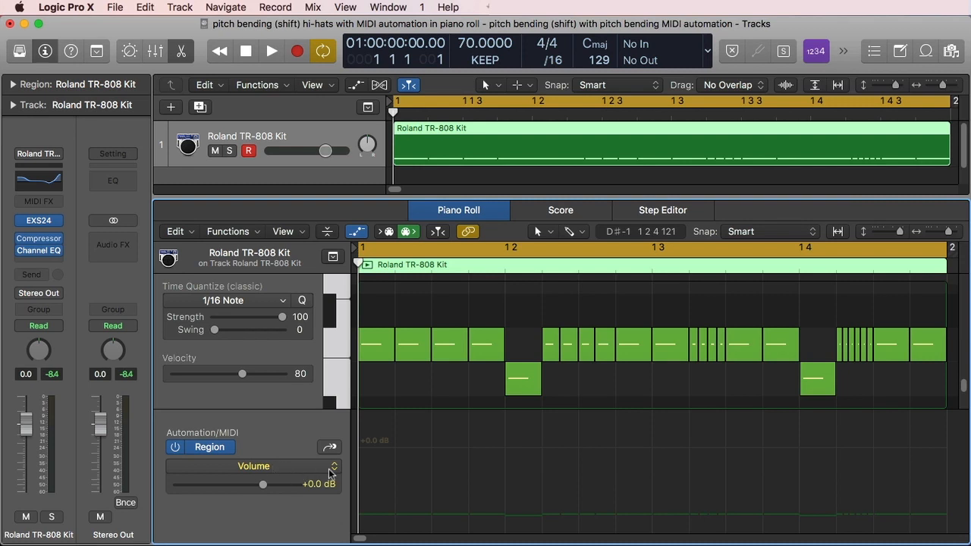
left_click(252, 466)
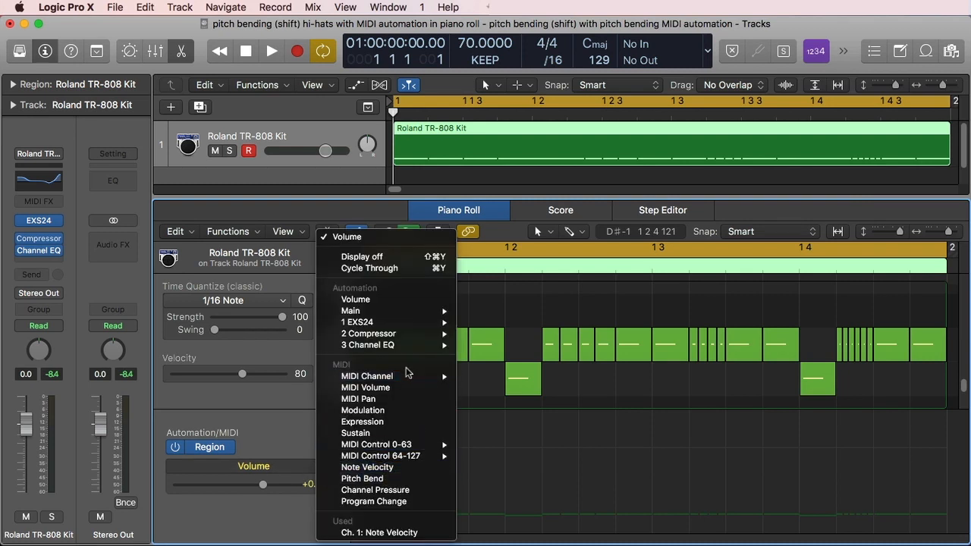
mouse_move(409, 478)
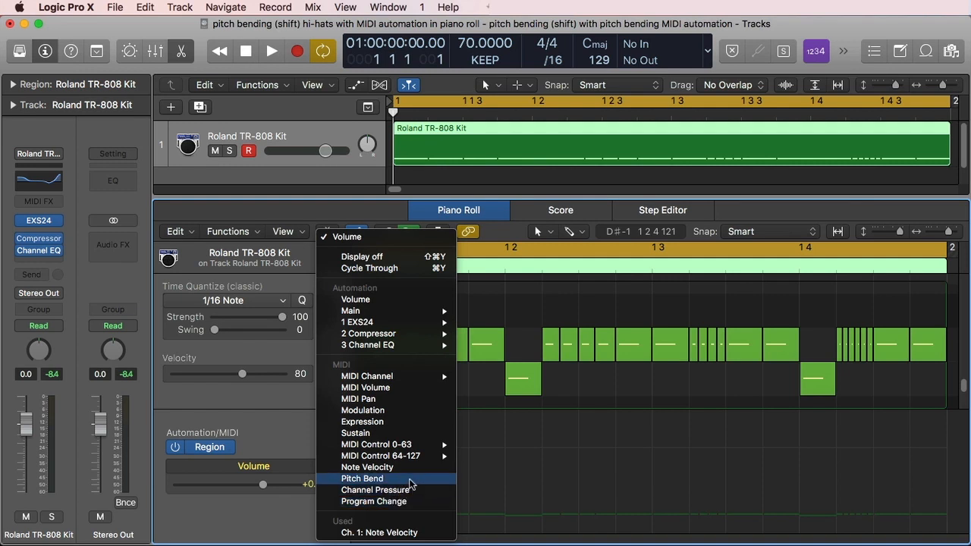
left_click(362, 478)
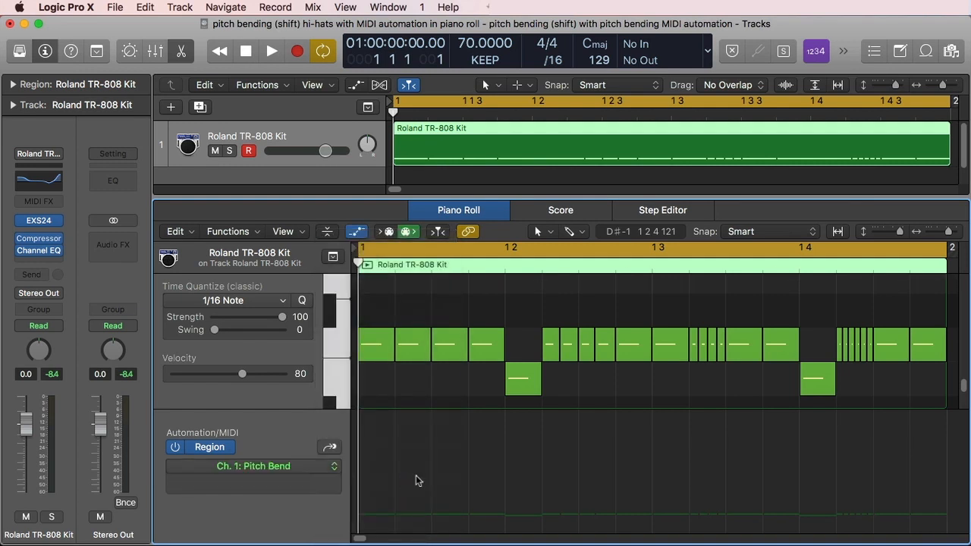
mouse_move(359, 468)
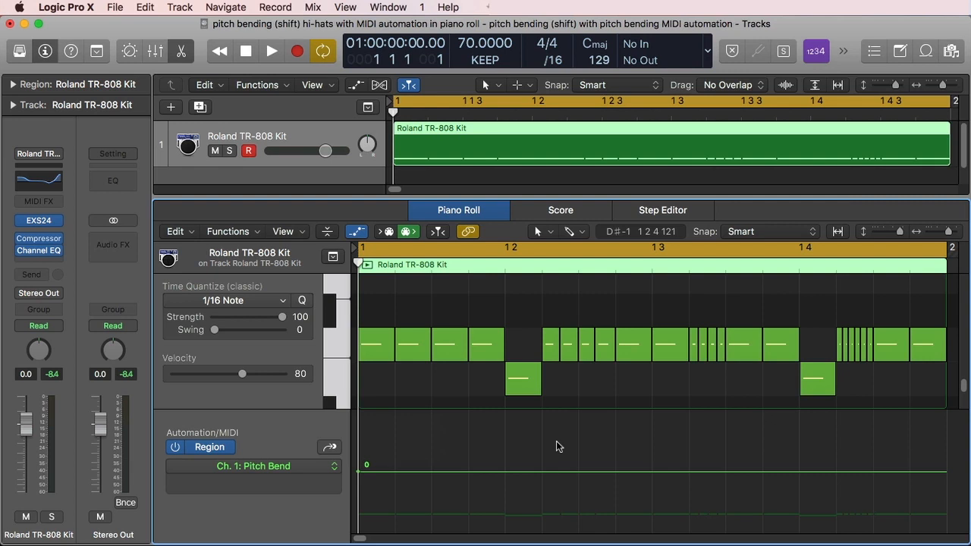
Play and stop the pattern, then add pitch bend points at 0 near bar 1 2.
left_click(272, 51)
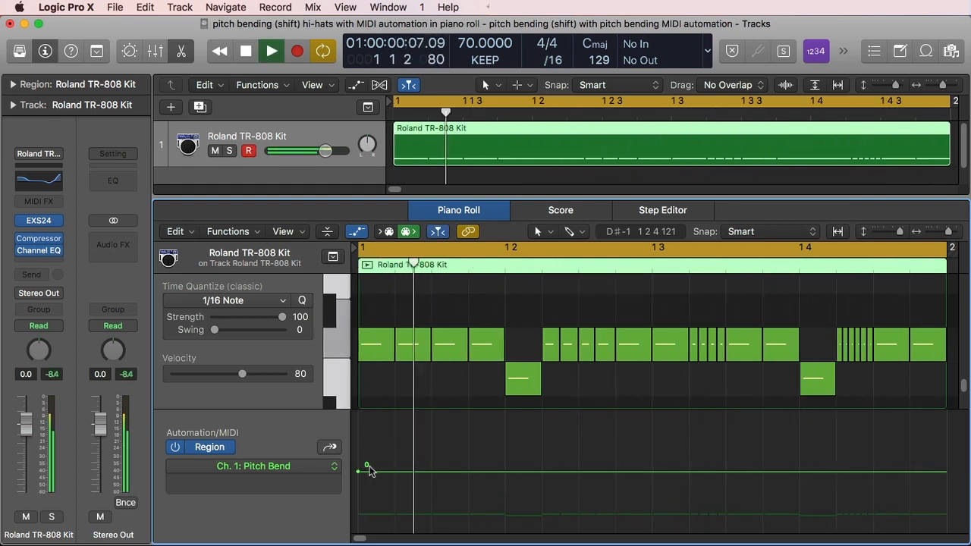
left_click(245, 50)
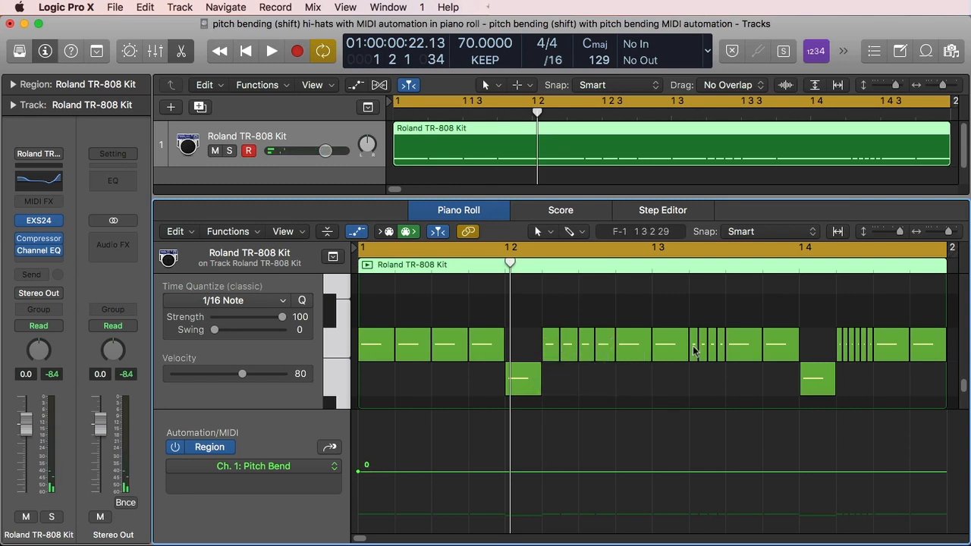
mouse_move(531, 437)
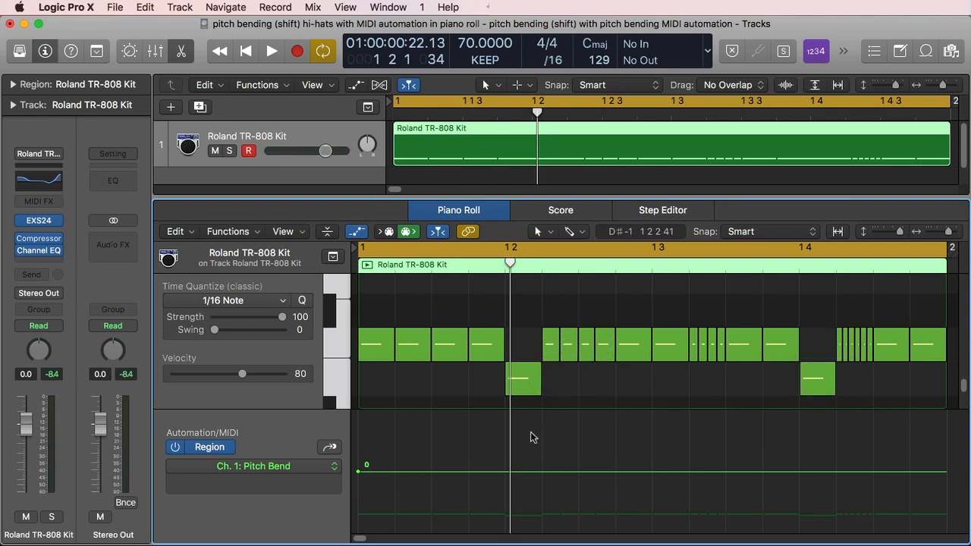
left_click(543, 472)
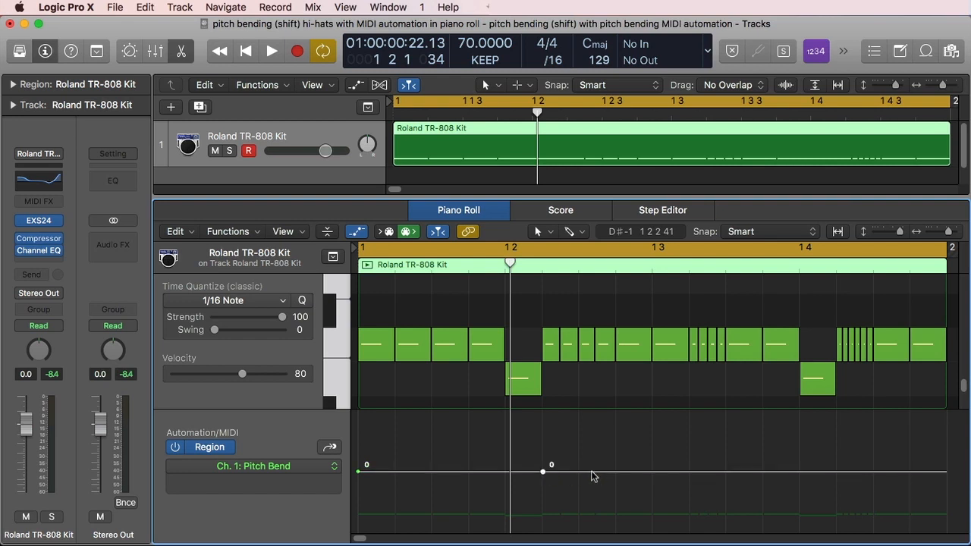
left_click(616, 471)
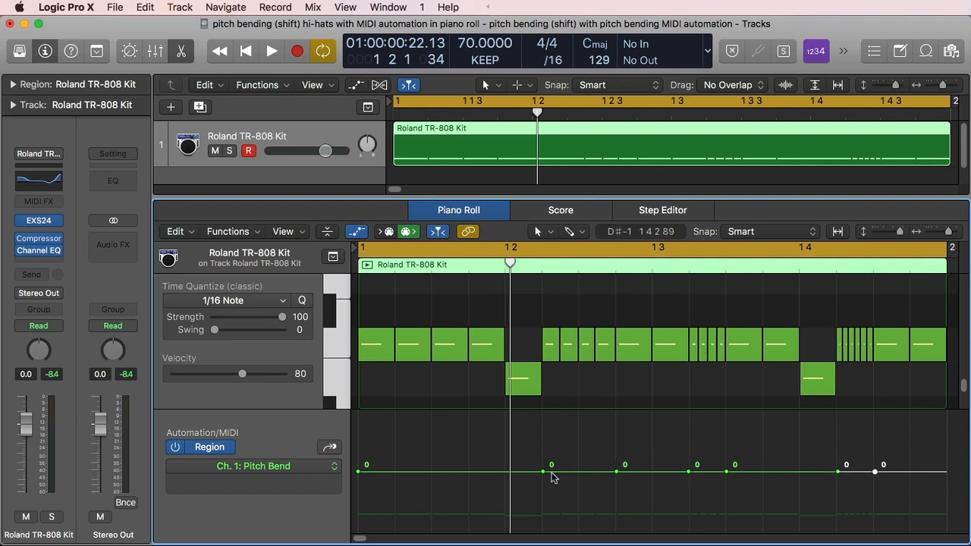
mouse_move(579, 481)
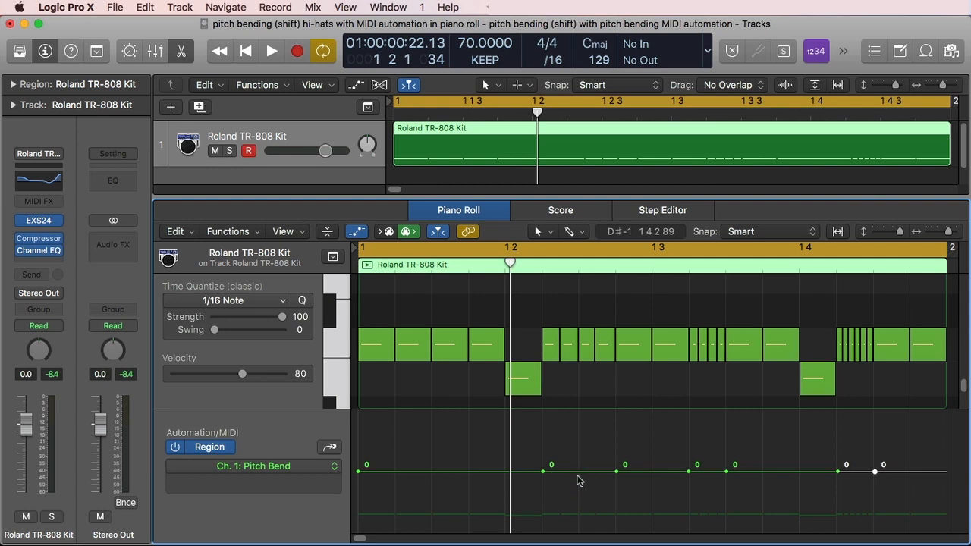
mouse_move(581, 499)
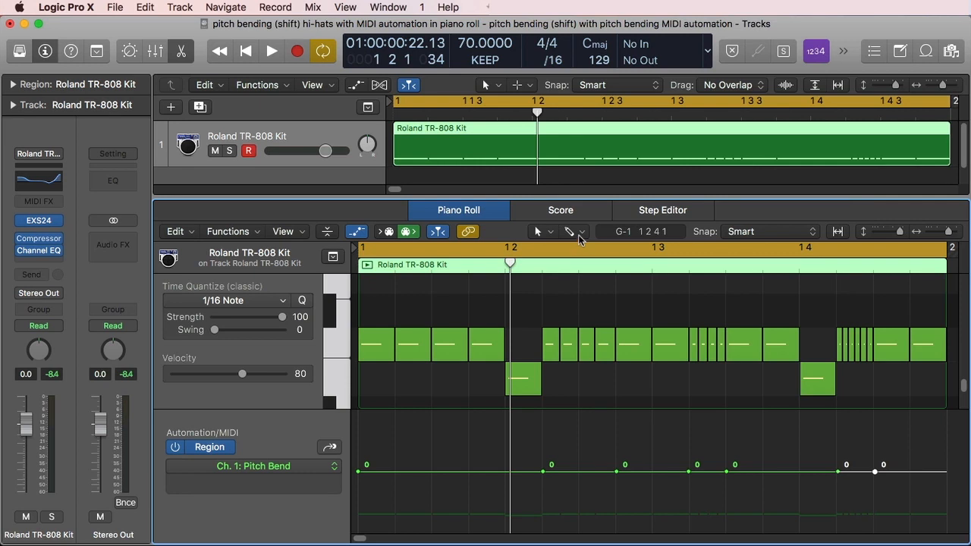
mouse_move(553, 476)
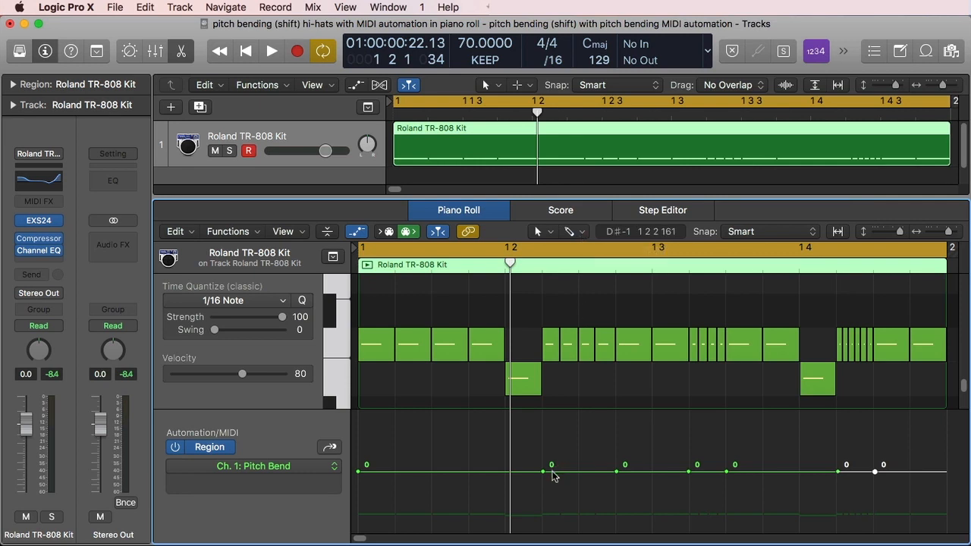
Drag pitch bend points into a plateau at 12, a ramp to 32 and a peak at 63.
left_click_drag(552, 472, 552, 462)
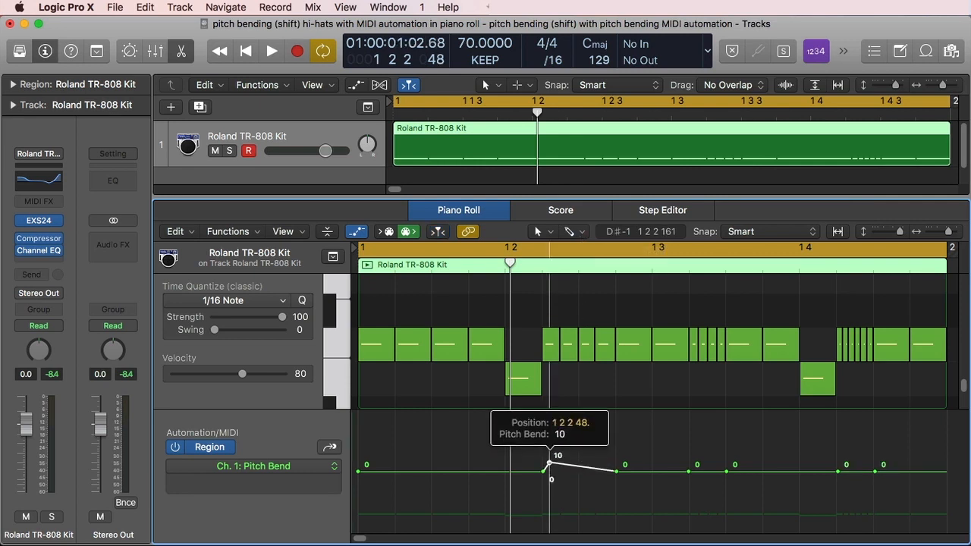
left_click_drag(550, 463, 616, 471)
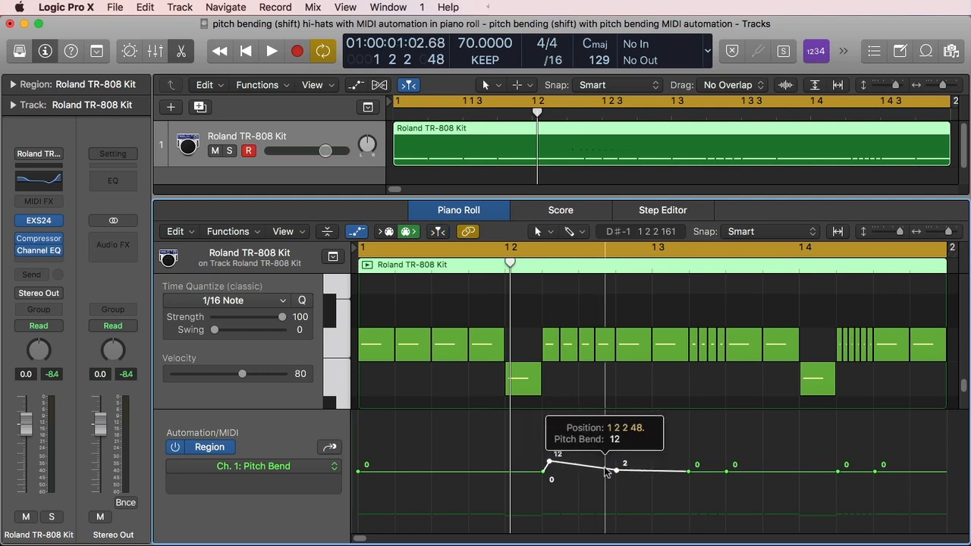
left_click_drag(616, 470, 617, 468)
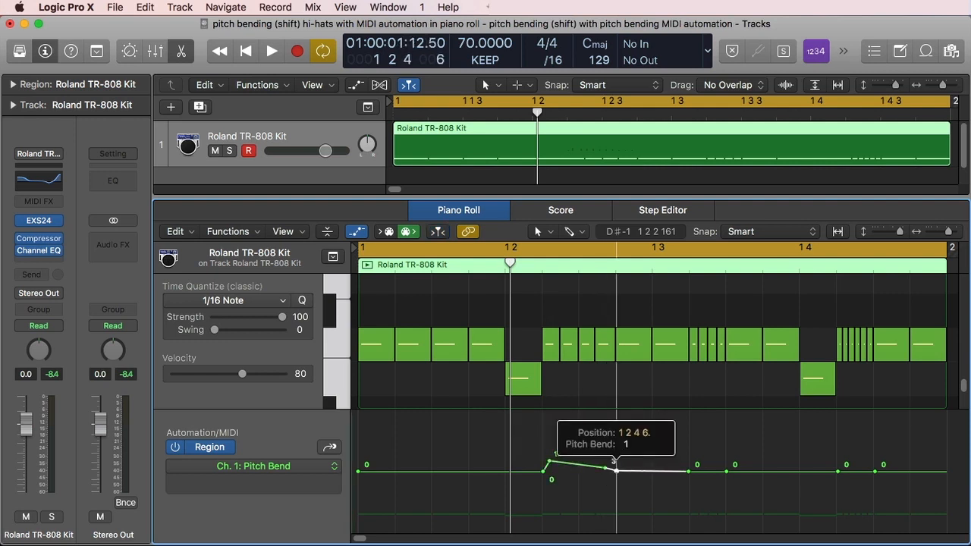
left_click_drag(615, 469, 604, 461)
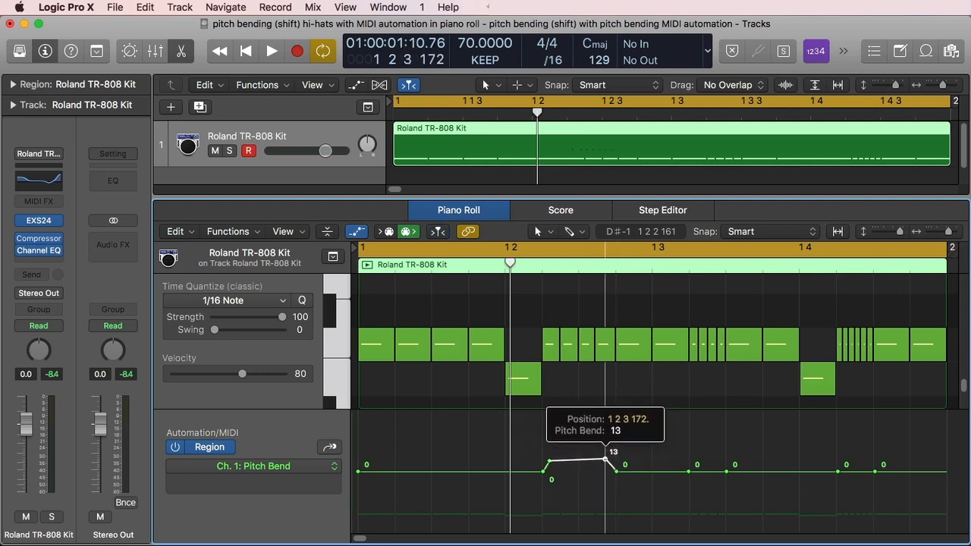
left_click_drag(603, 461, 613, 463)
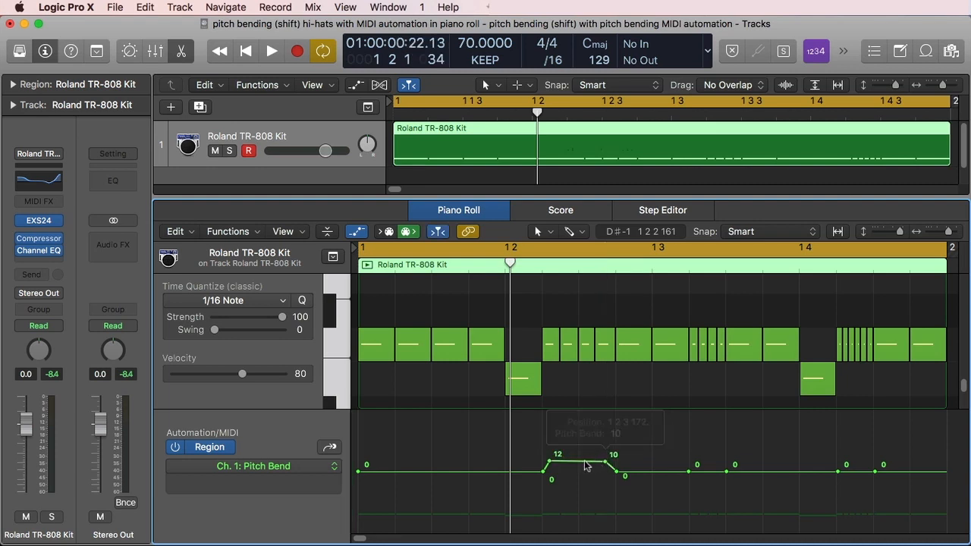
left_click_drag(613, 469, 607, 461)
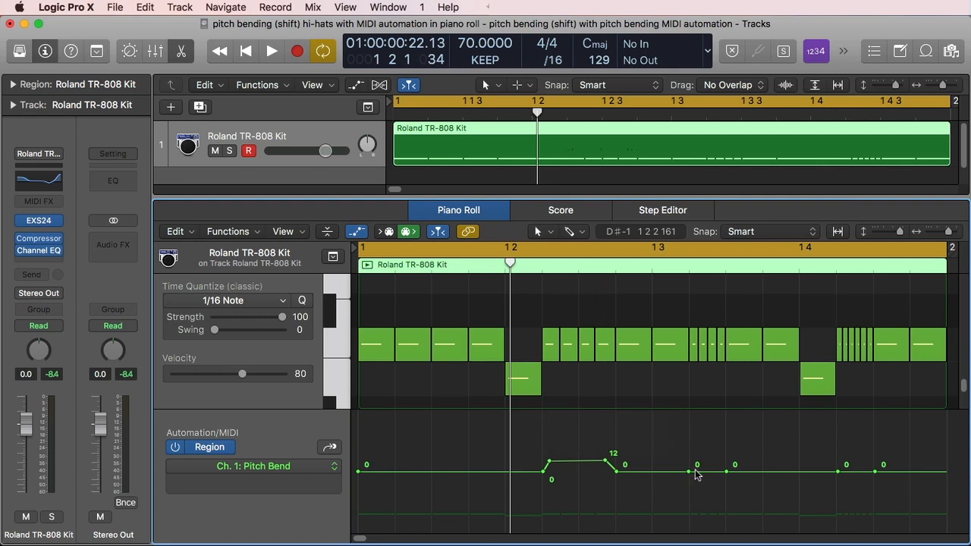
left_click_drag(696, 464, 696, 478)
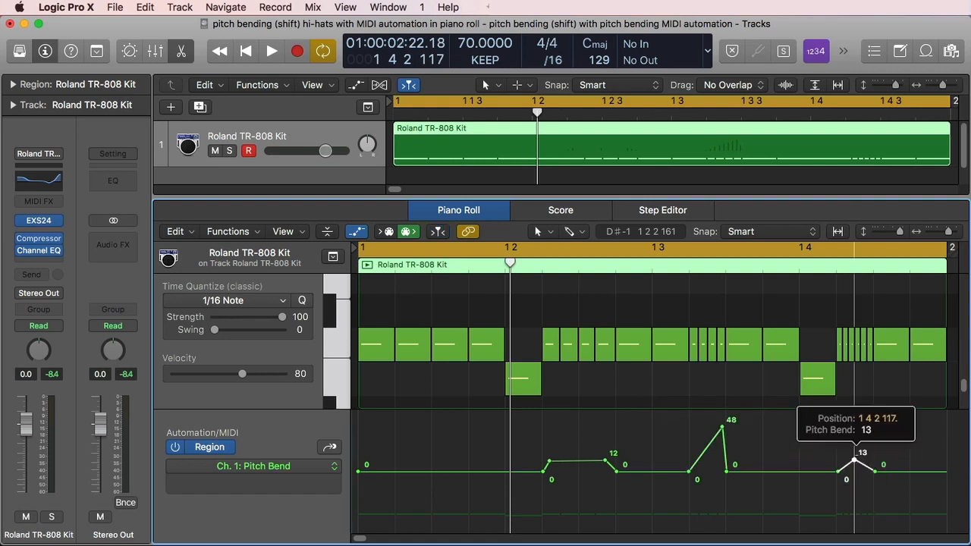
left_click_drag(860, 464, 859, 420)
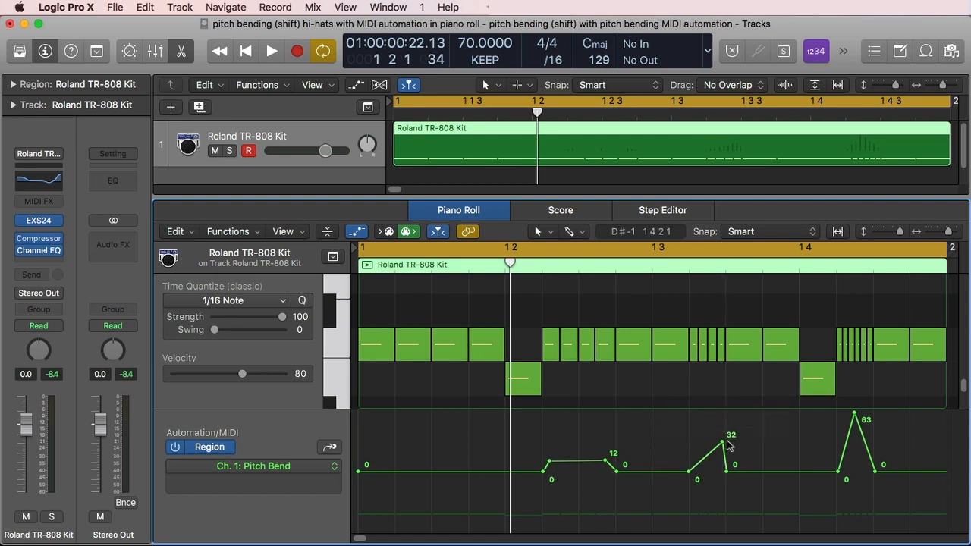
mouse_move(790, 439)
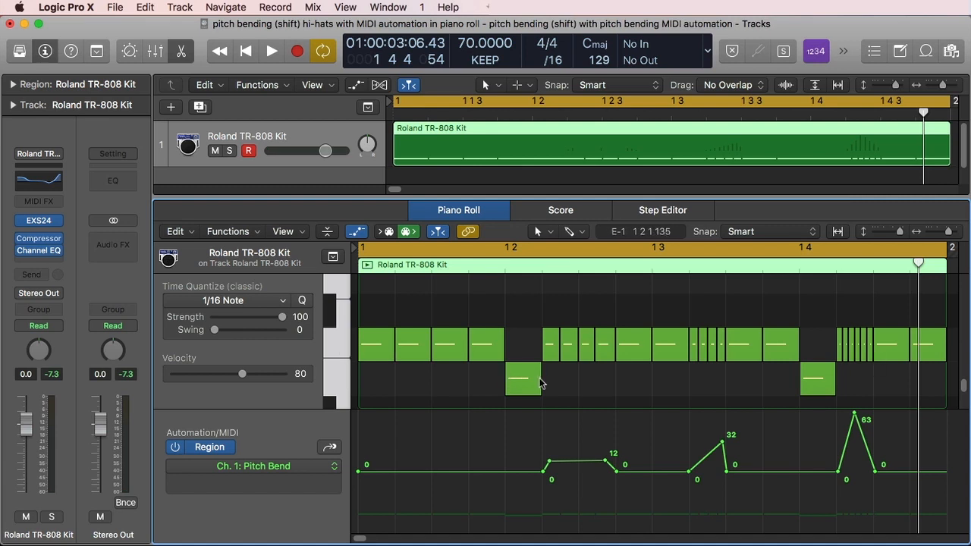
mouse_move(533, 387)
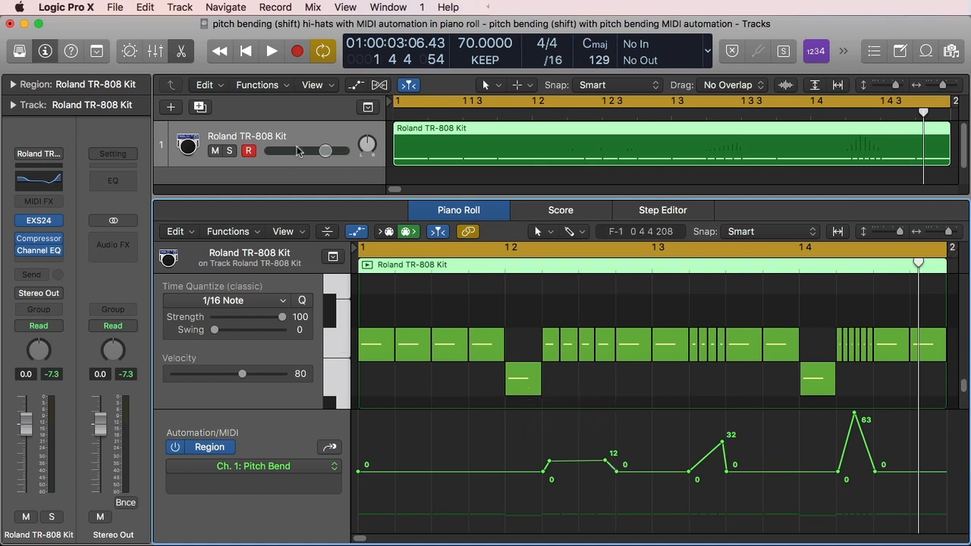
mouse_move(329, 141)
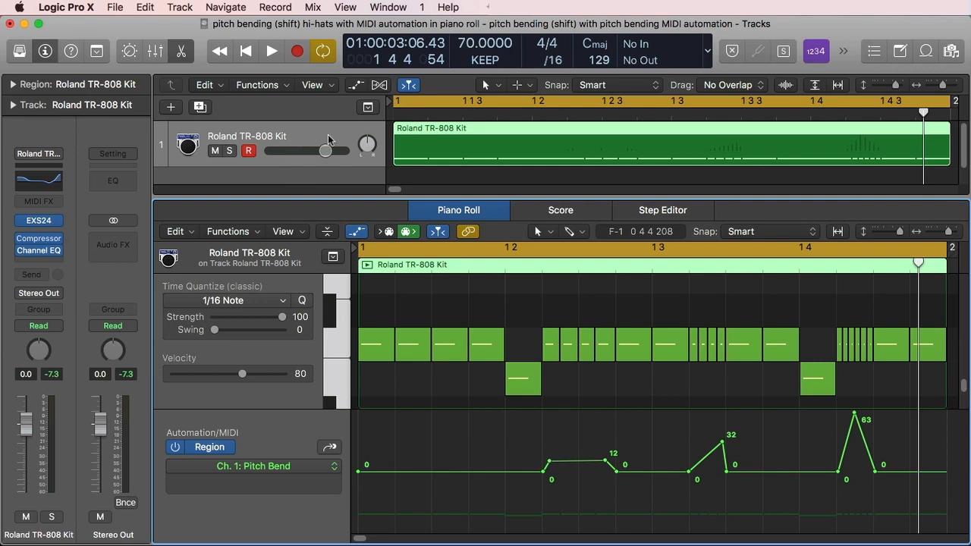
mouse_move(336, 359)
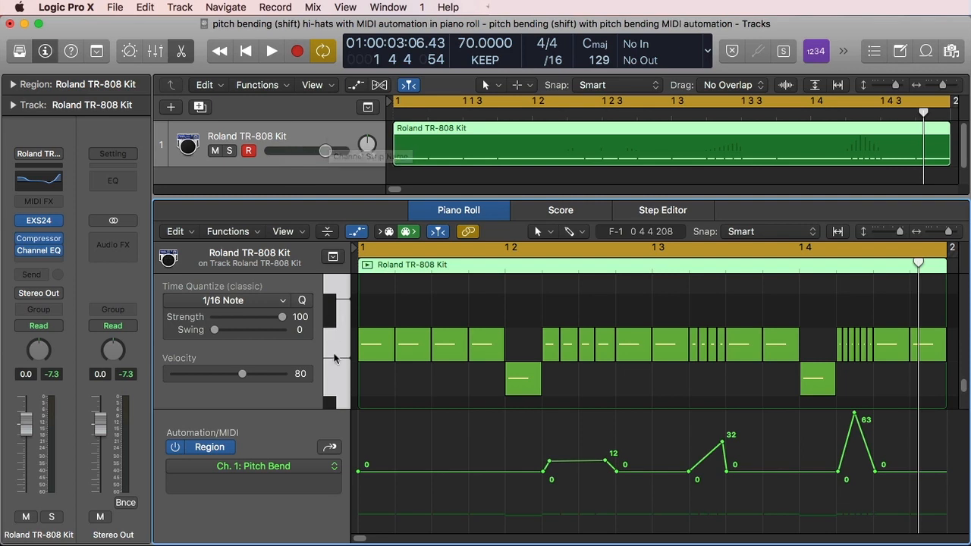
mouse_move(508, 325)
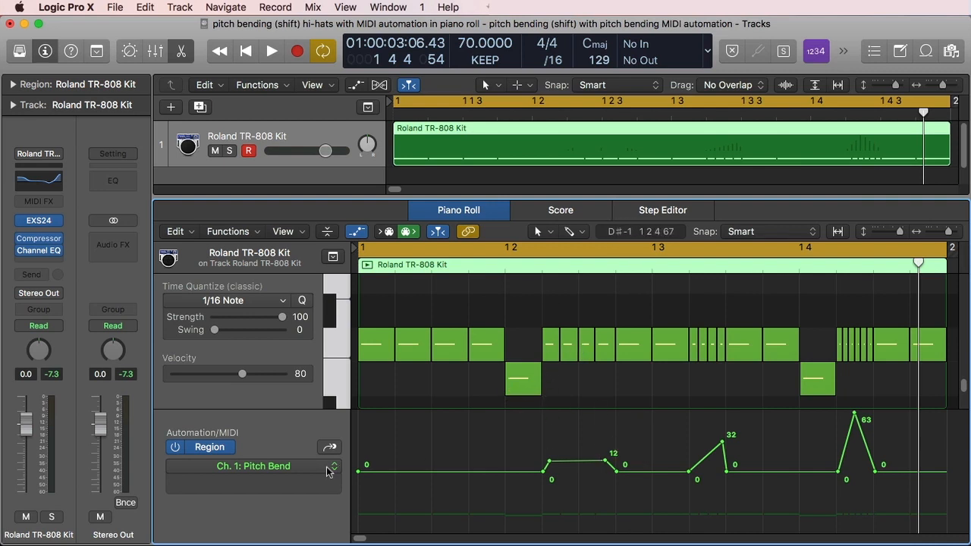
Show Note Velocity in the lane, audition the softer snares, then return to Pitch Bend.
left_click(330, 466)
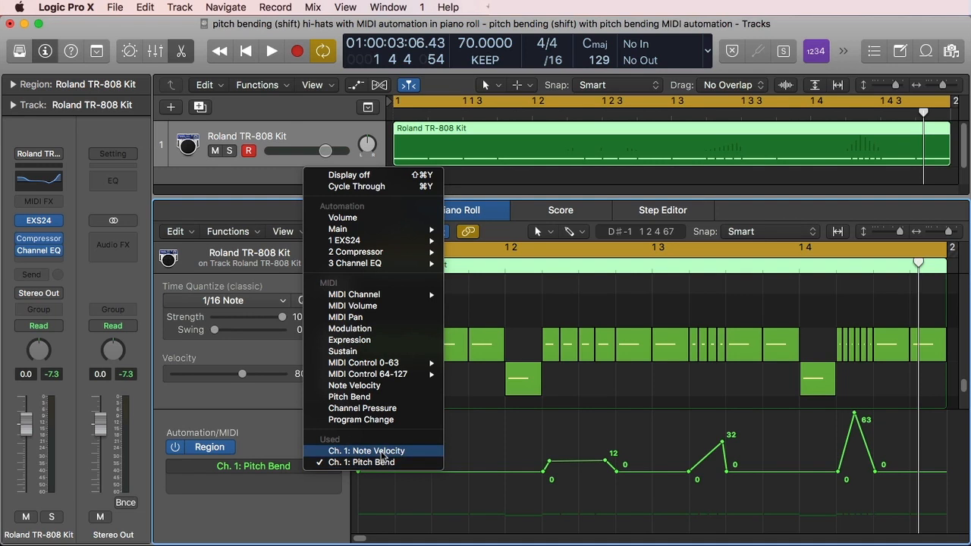
left_click(367, 451)
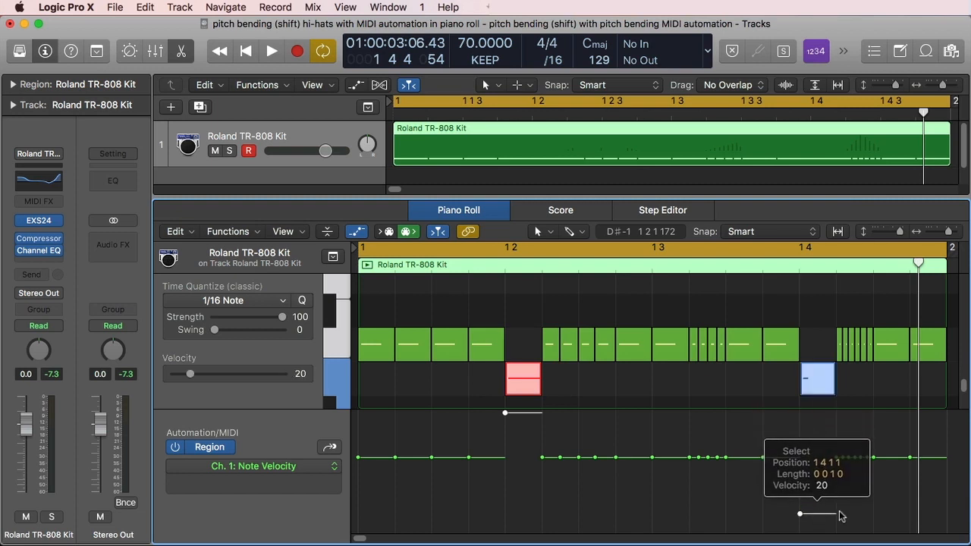
left_click(272, 50)
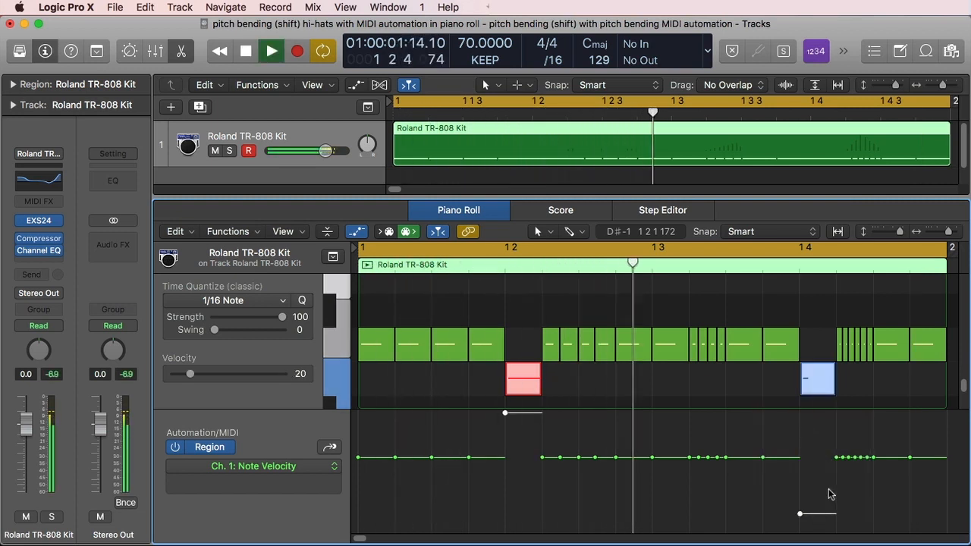
left_click(271, 51)
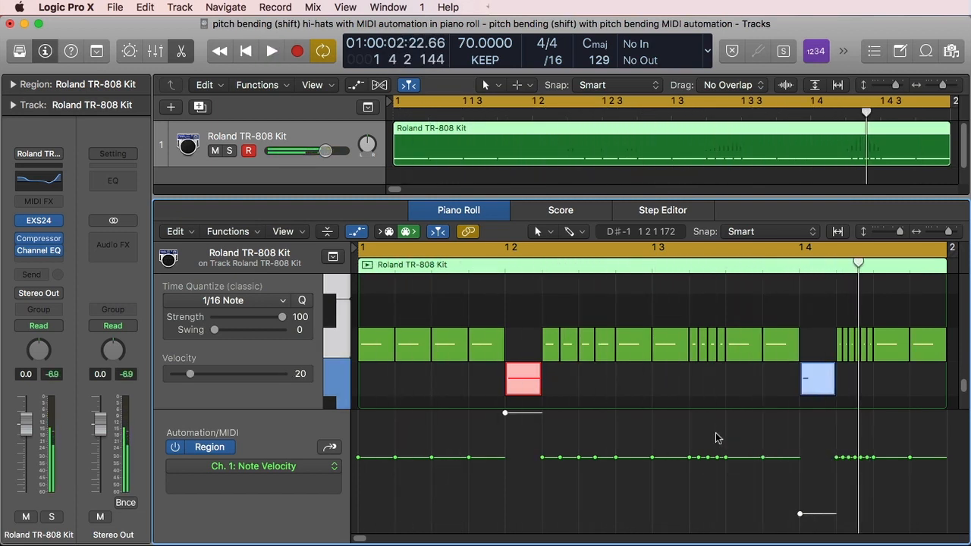
left_click(253, 466)
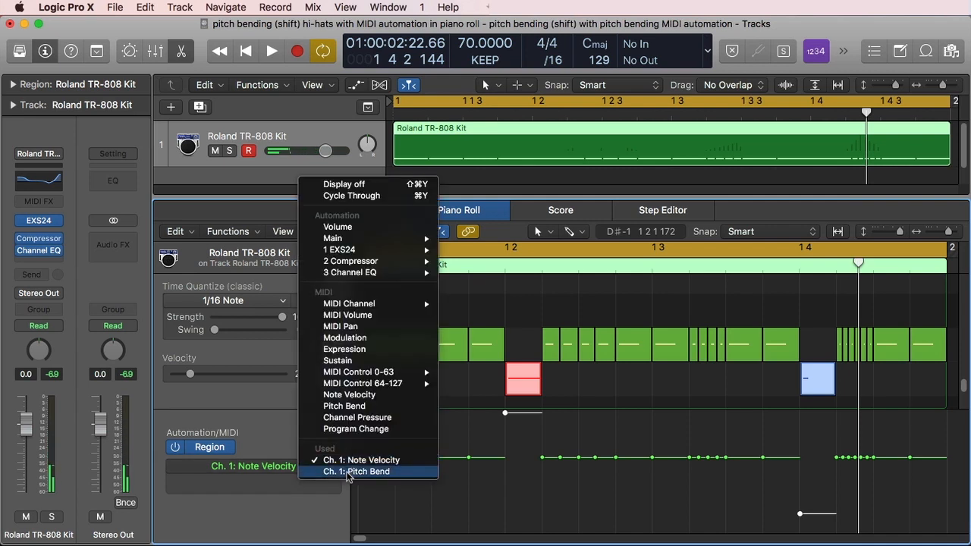
left_click(357, 471)
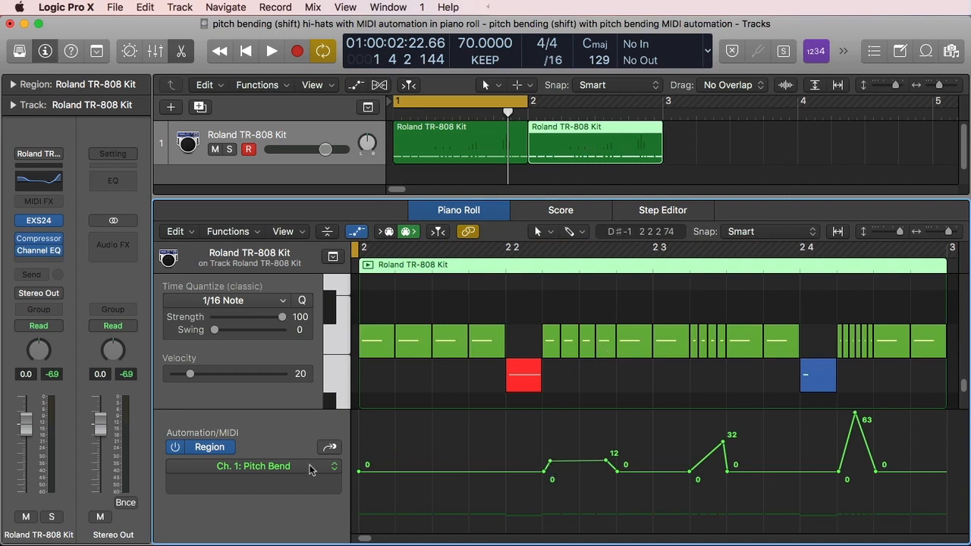
mouse_move(611, 485)
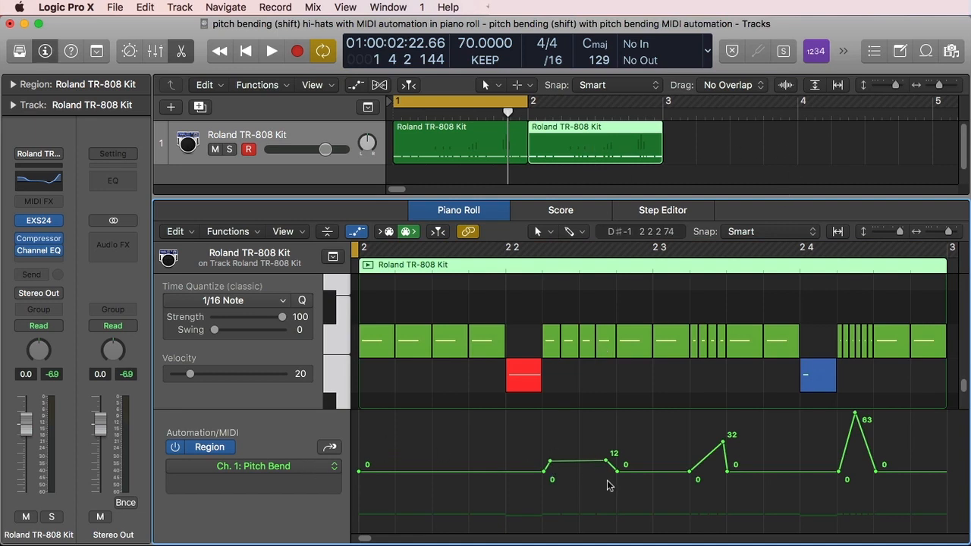